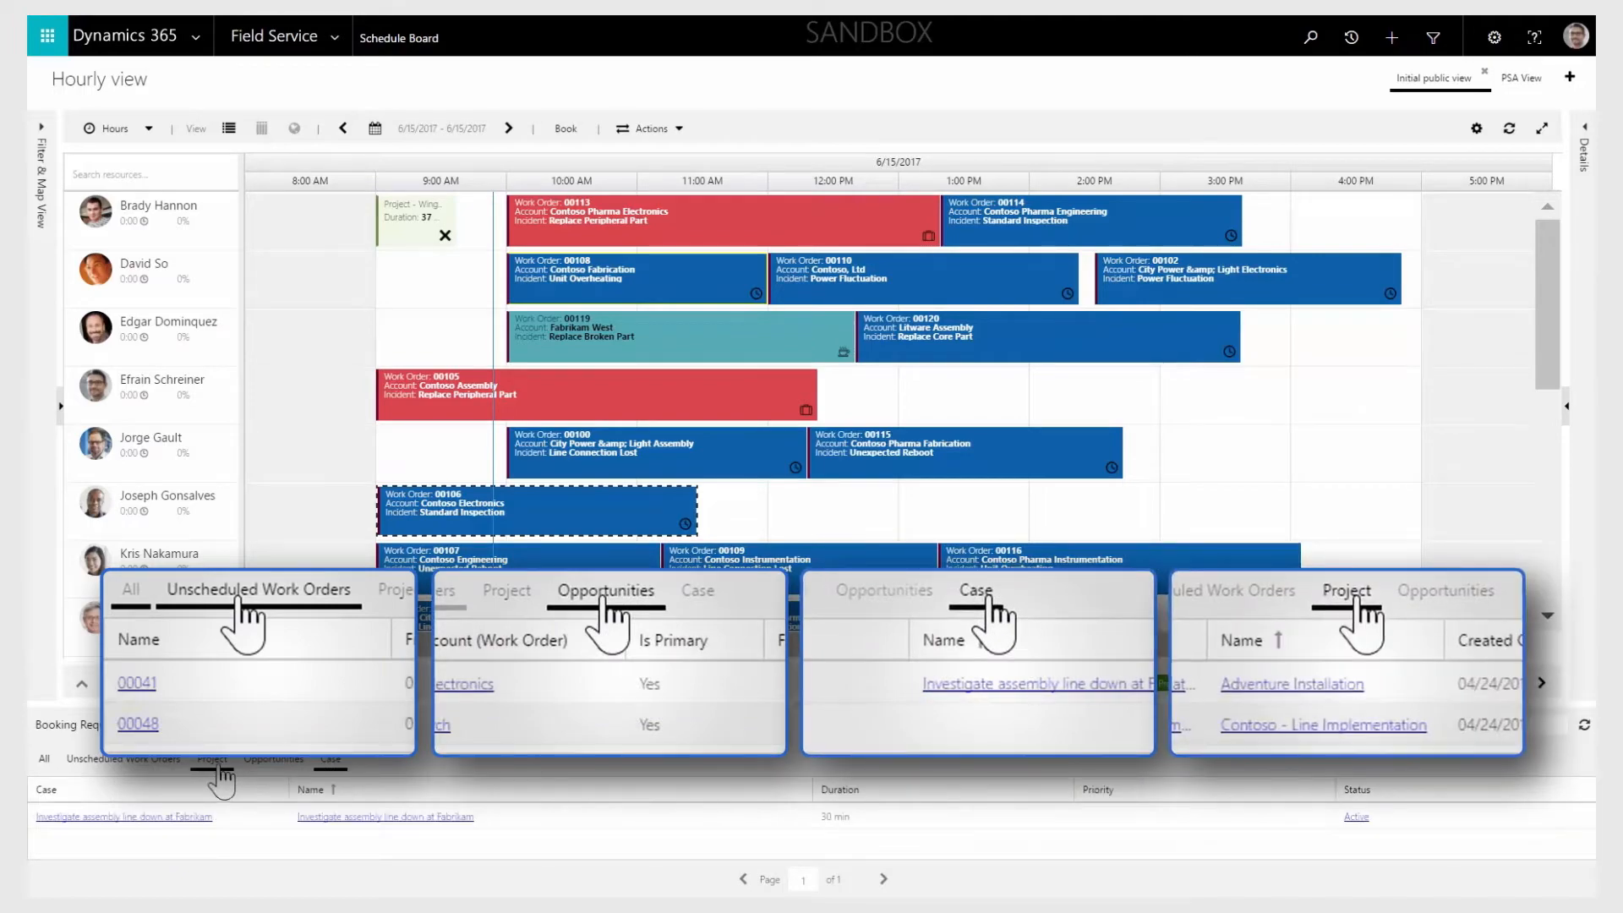
Show the Project booking requirements, then reach the top navigation area selector.
left_click(213, 760)
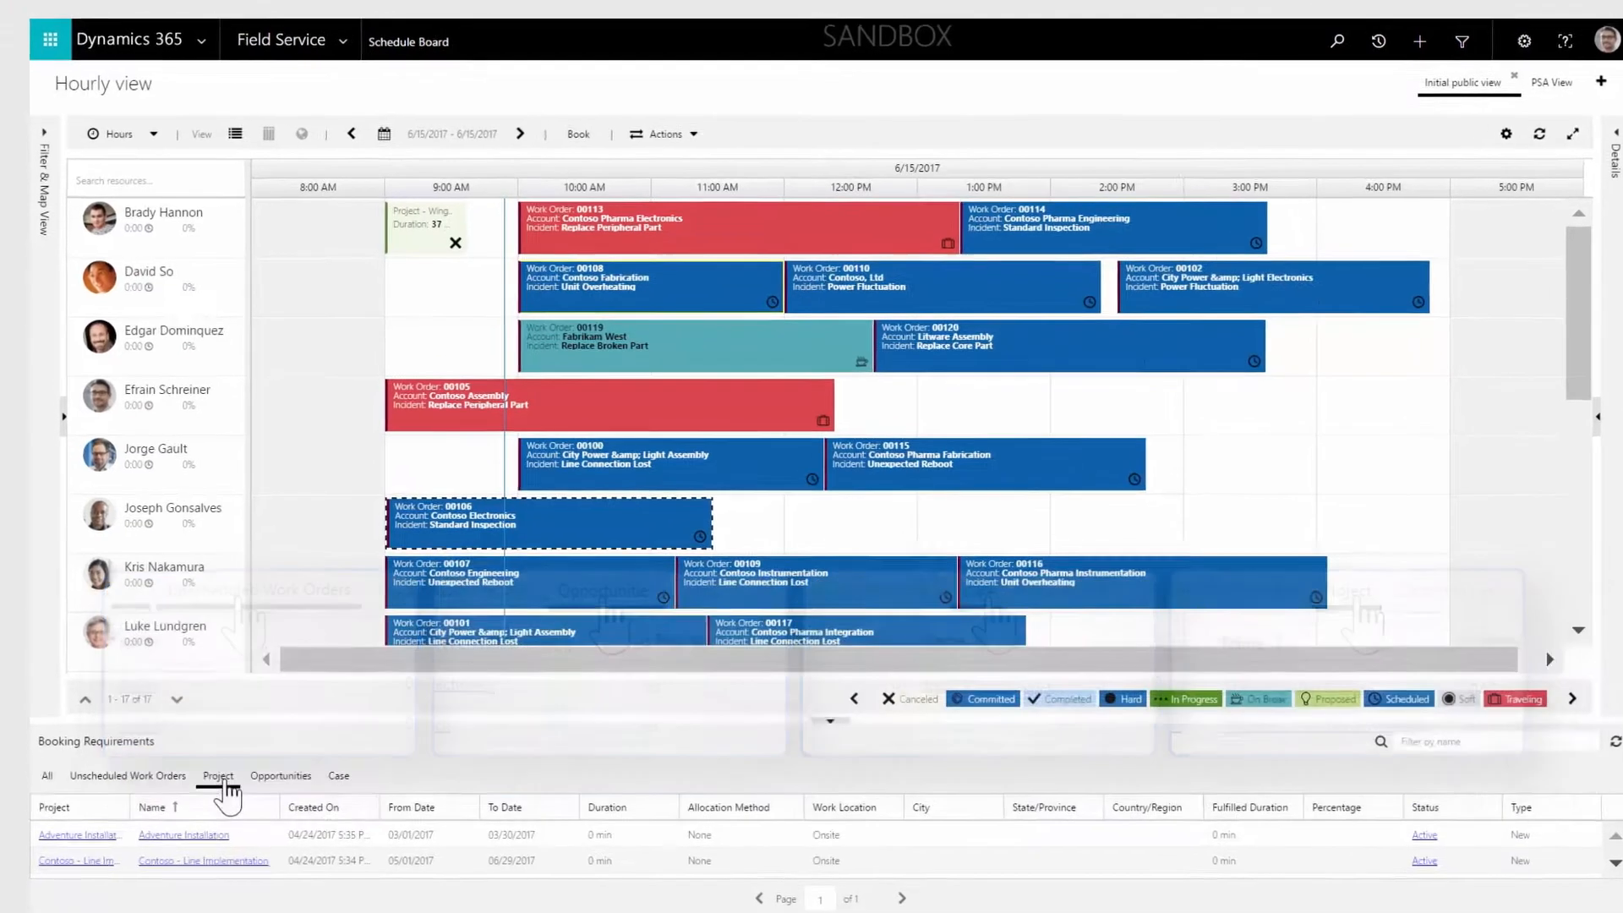
left_click(344, 40)
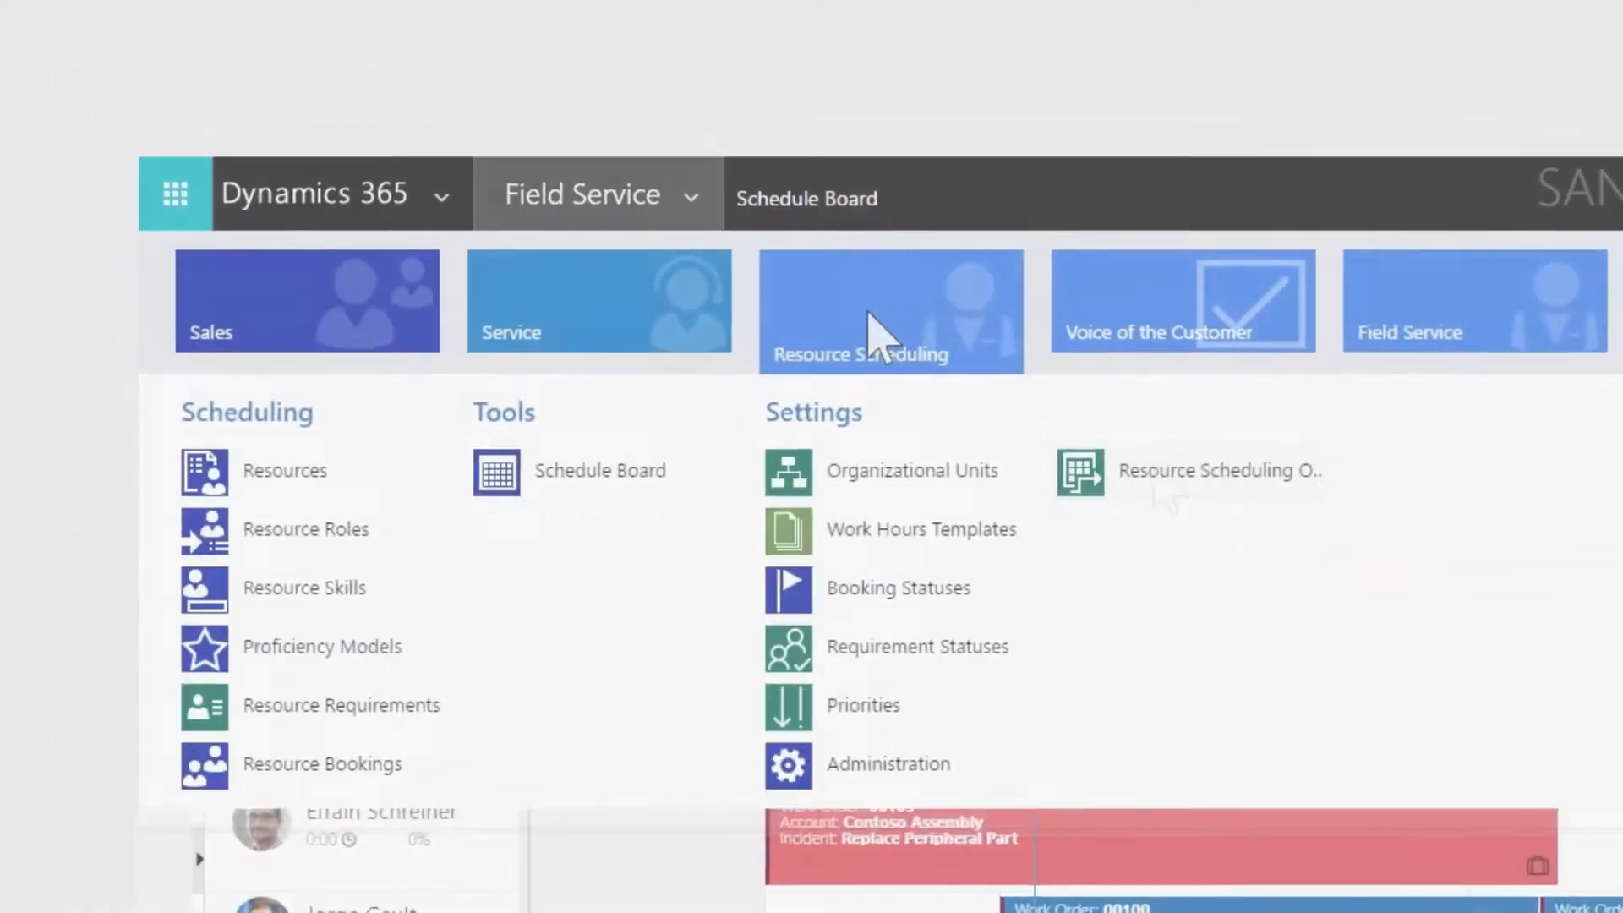
Switch to the Resource Scheduling area from the area selector.
left_click(1221, 470)
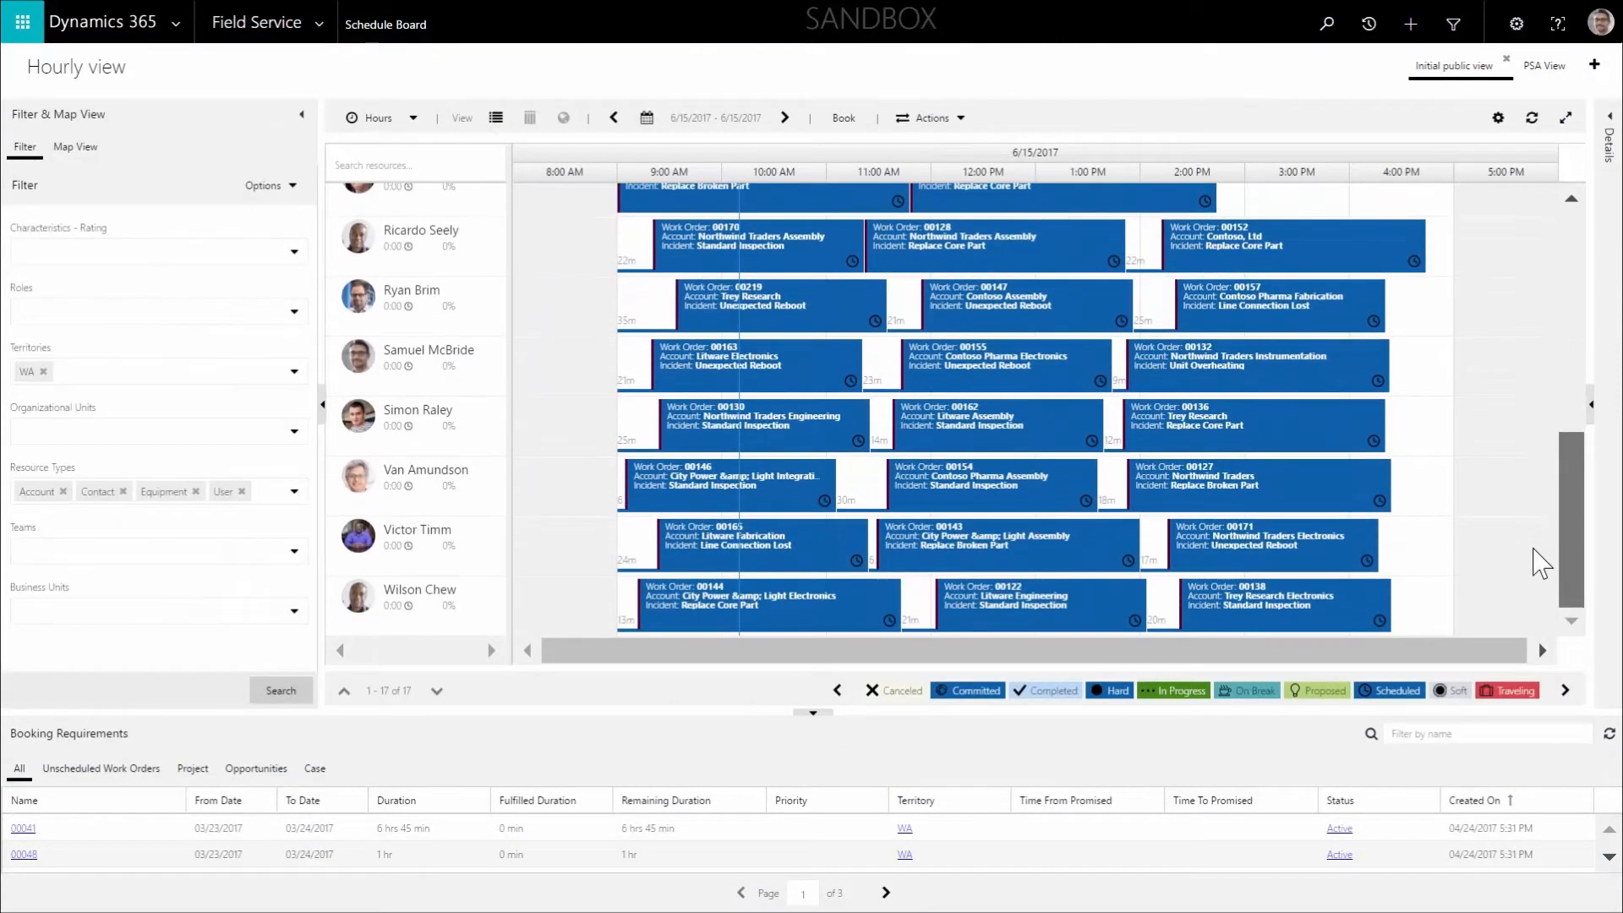
mouse_move(643, 467)
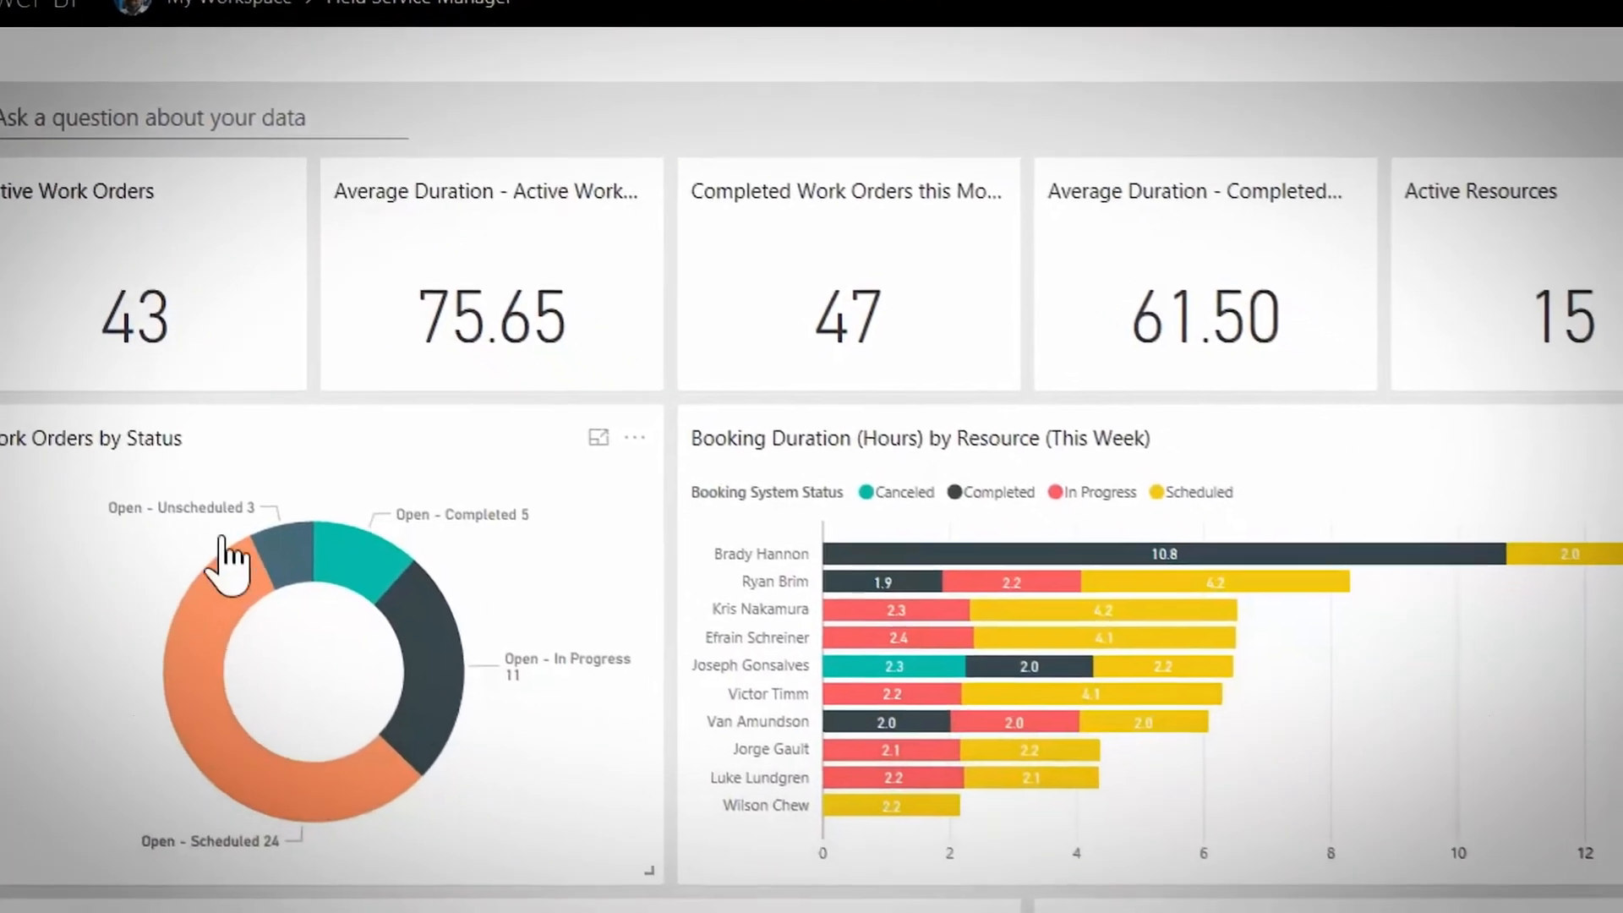
Scroll the Field Service Manager dashboard to the work orders by customer and booking hours tiles.
scroll("down", 3)
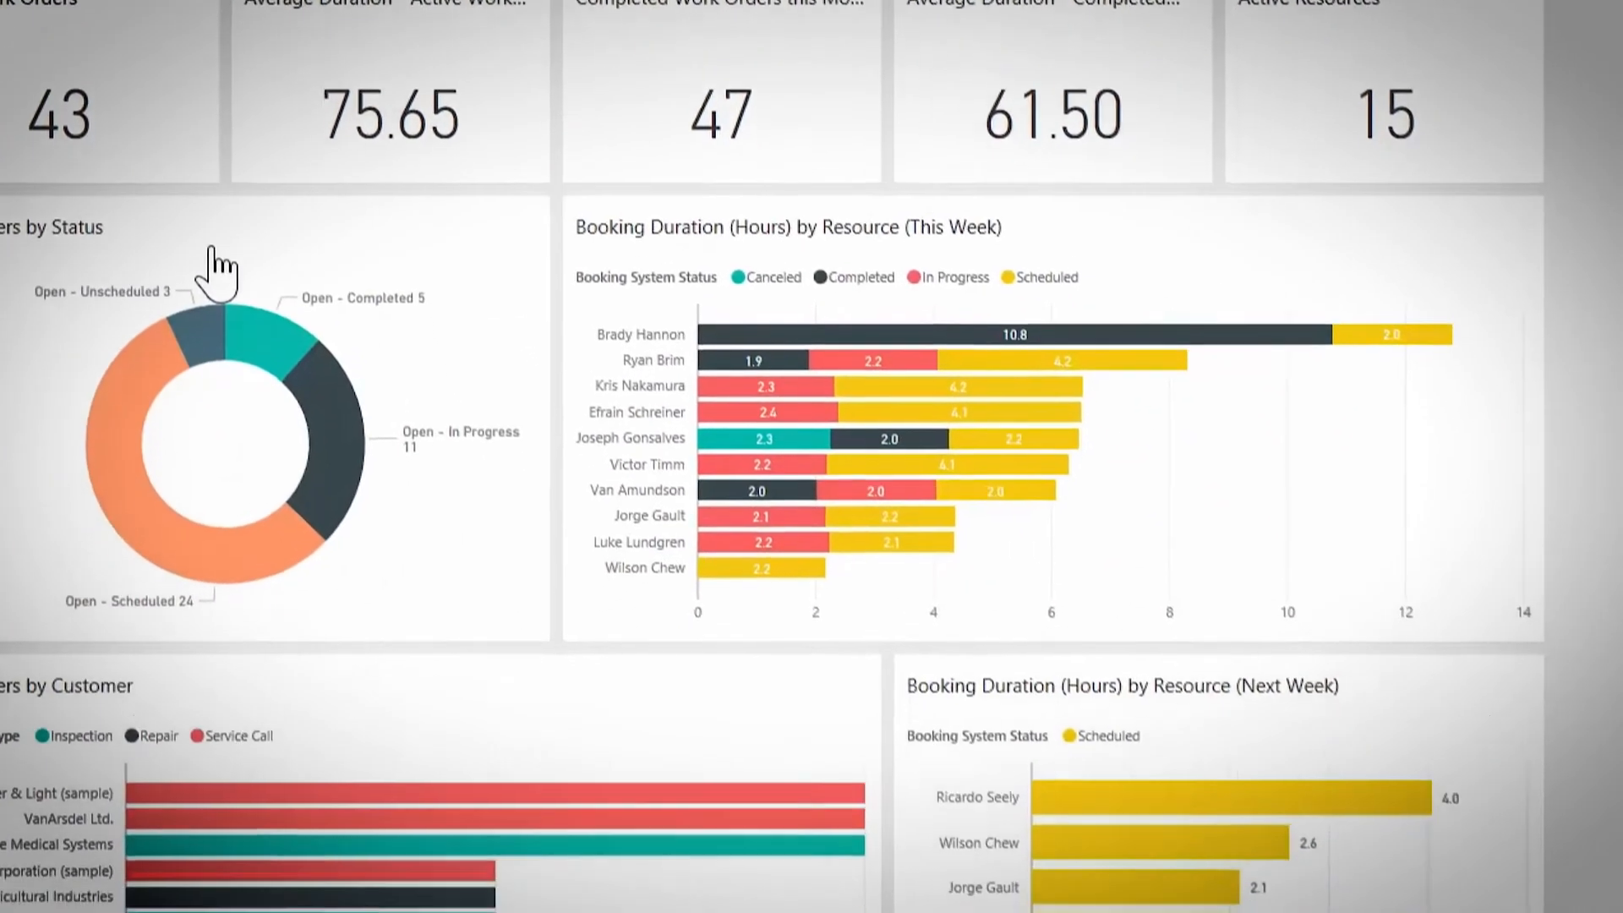